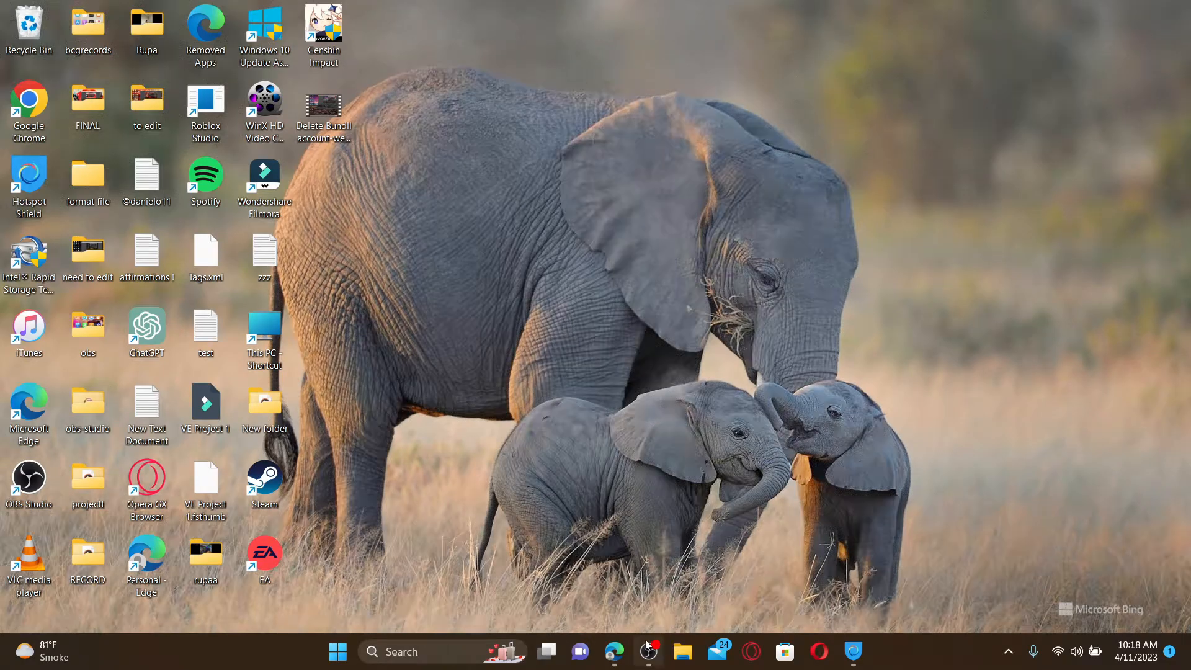
click(613, 651)
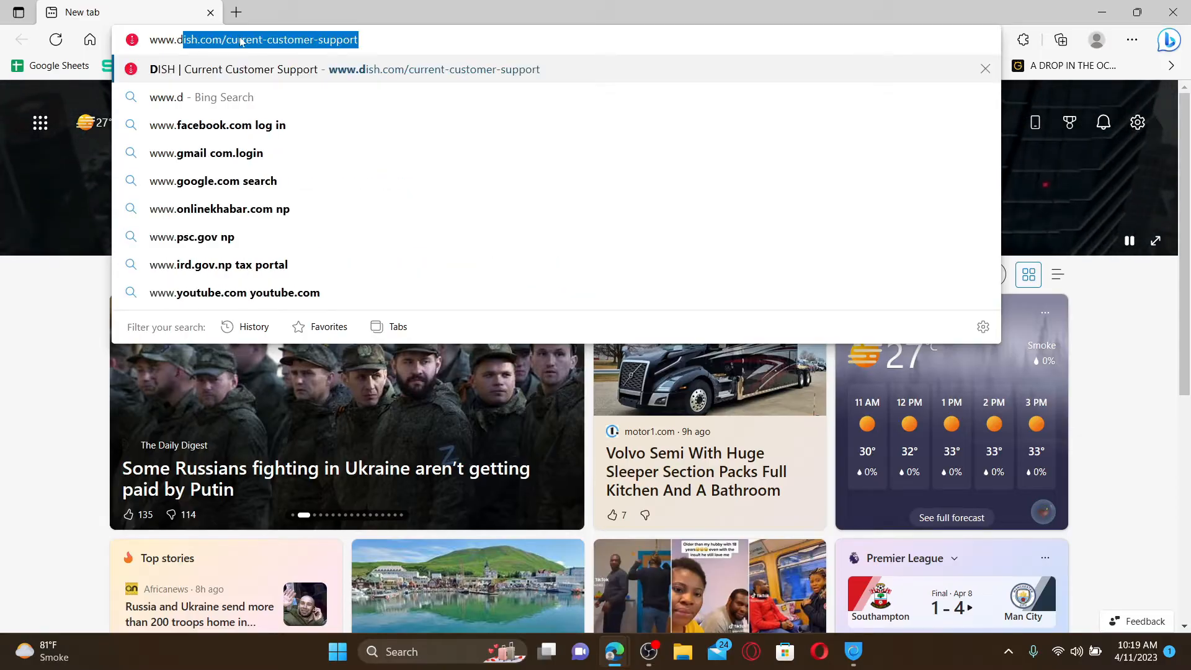
text(www.dota2.co)
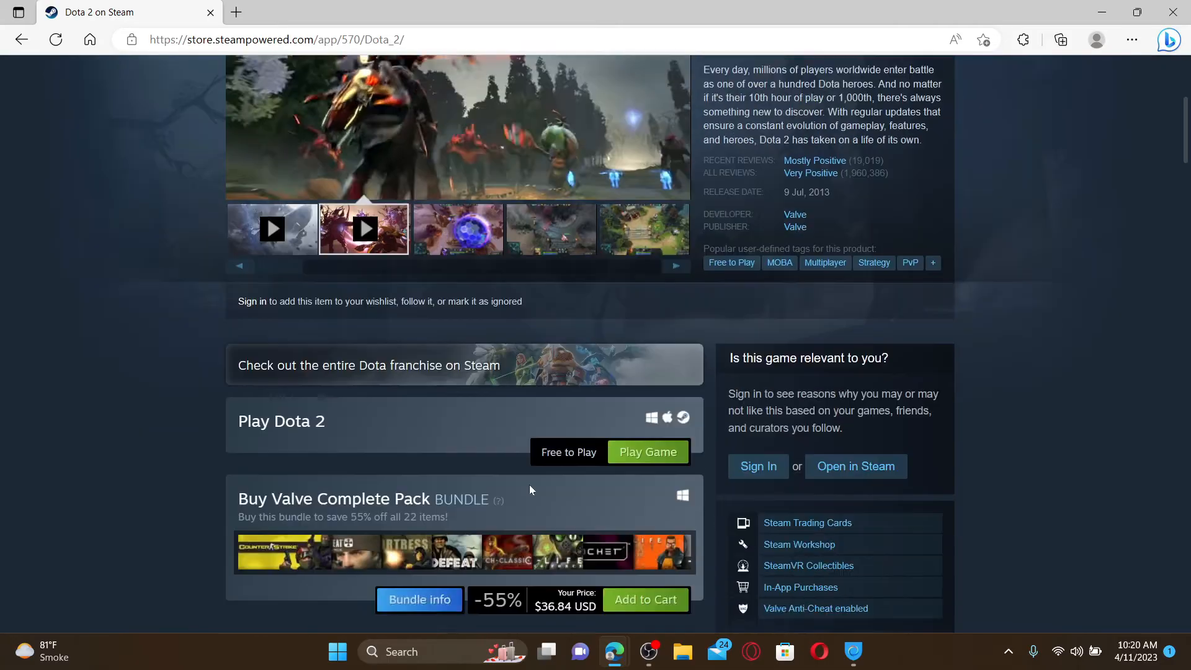
Scroll to Play Game on the Dota 2 page and bring up the 'Got Steam?' prompt
scroll(down, 3)
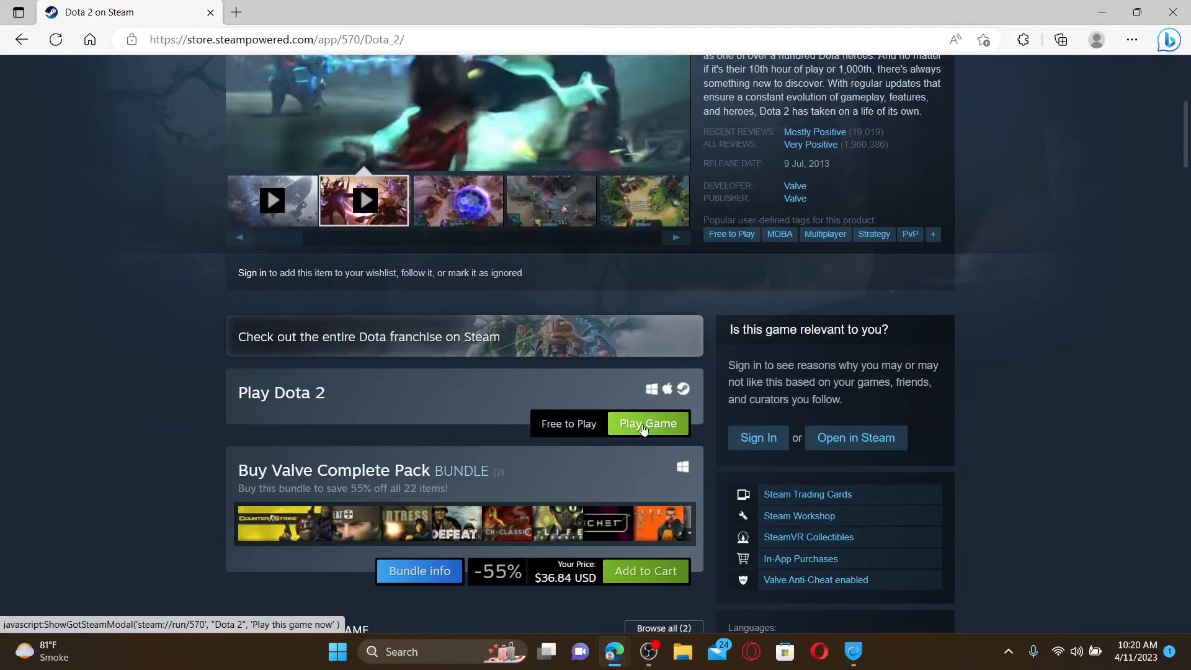
click(647, 423)
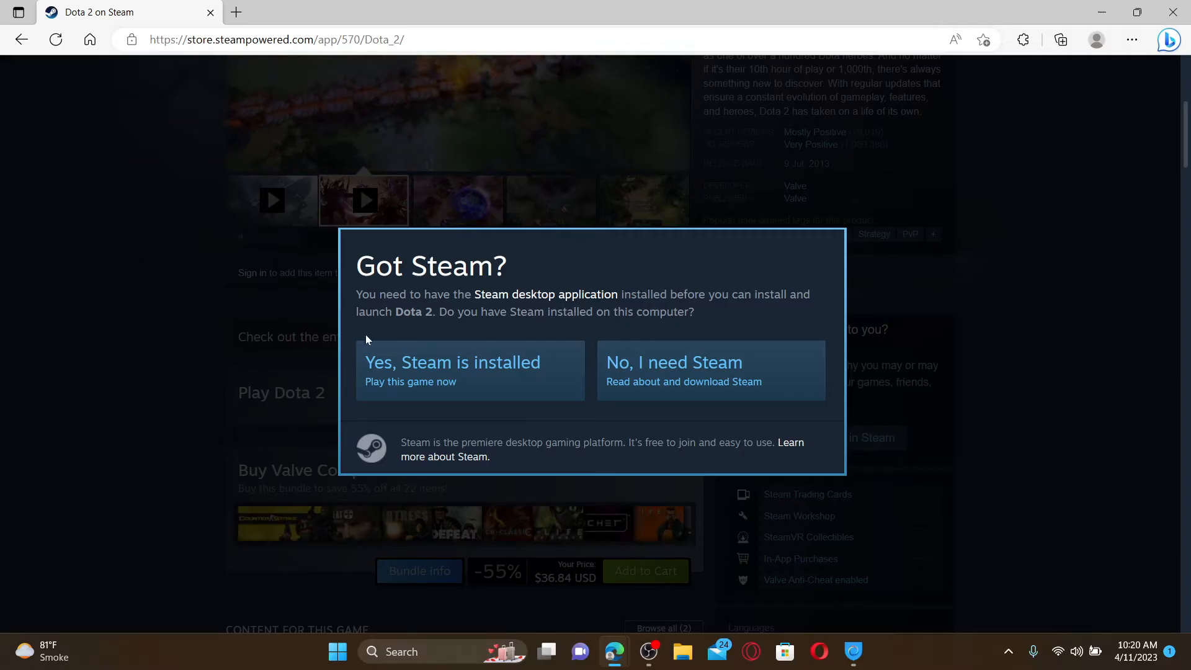
mouse_move(478, 335)
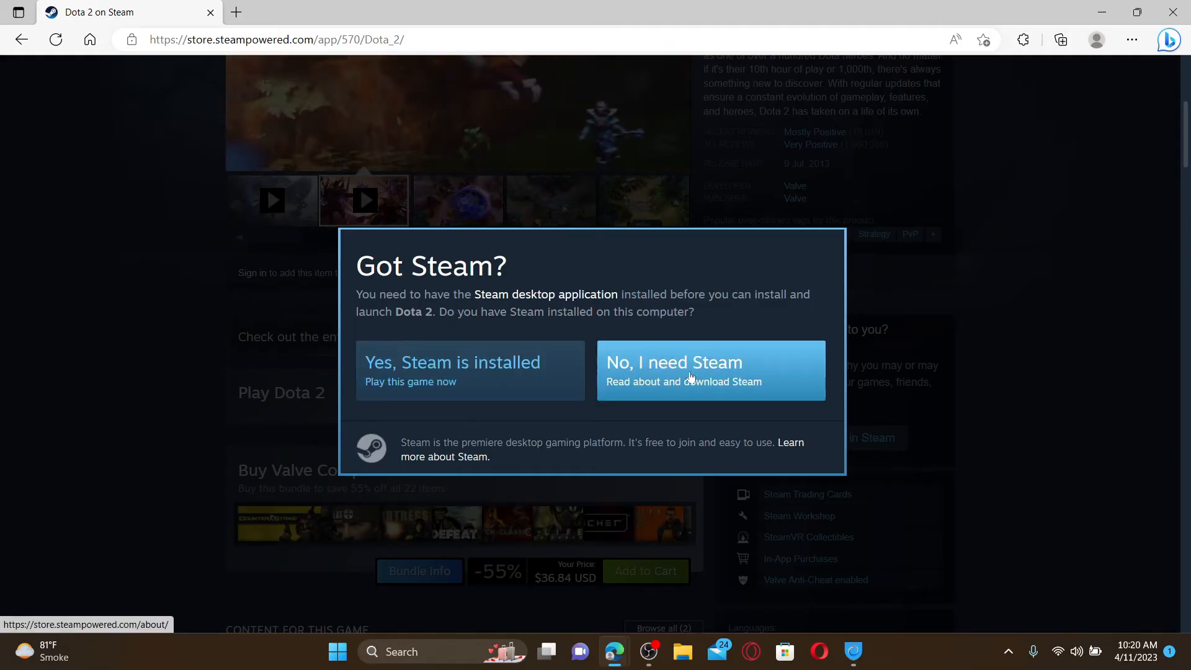
click(452, 371)
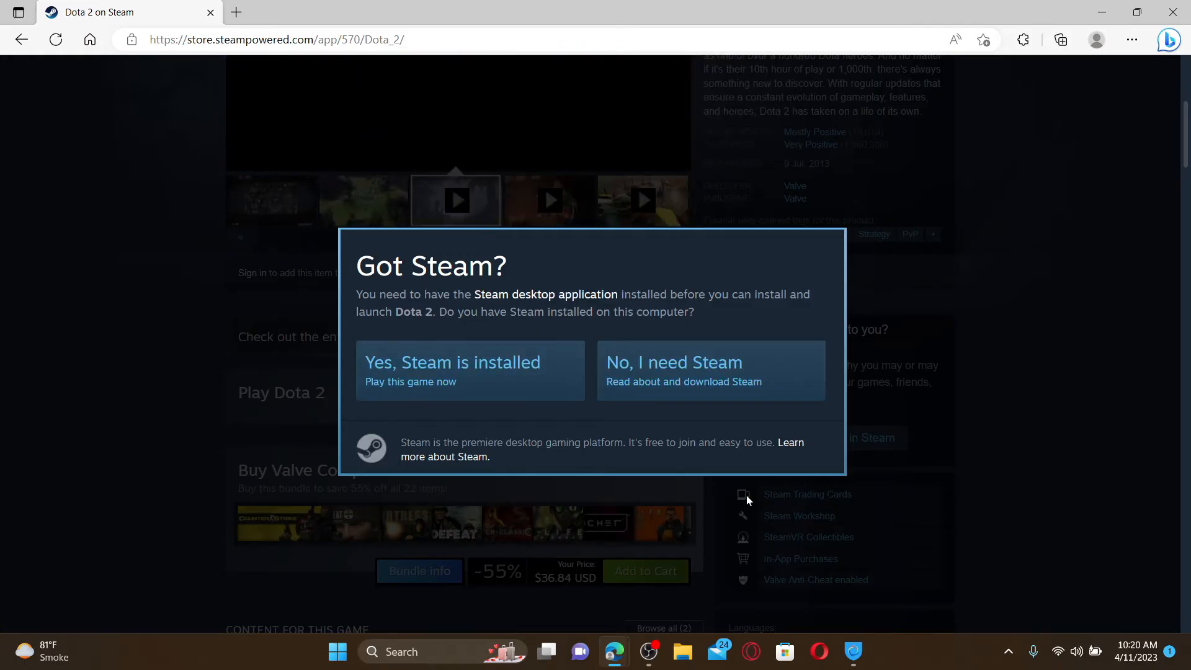
Launch the Steam app and sign in with account name 'Rupa'
click(453, 362)
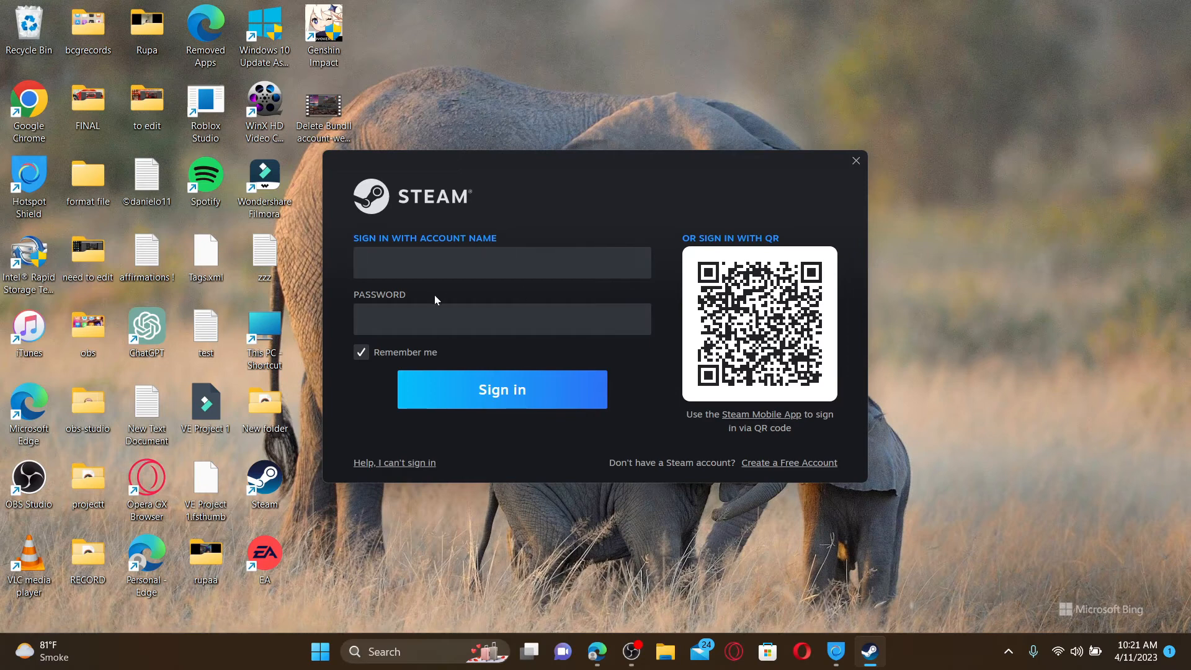
click(501, 262)
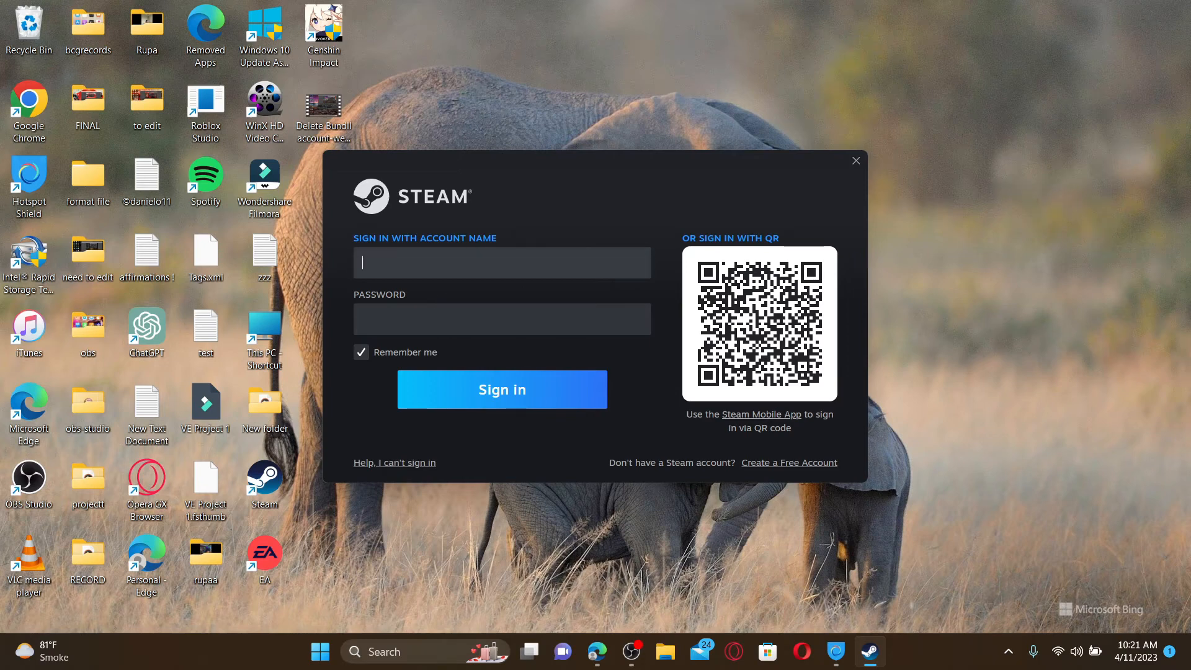
text(Rupa)
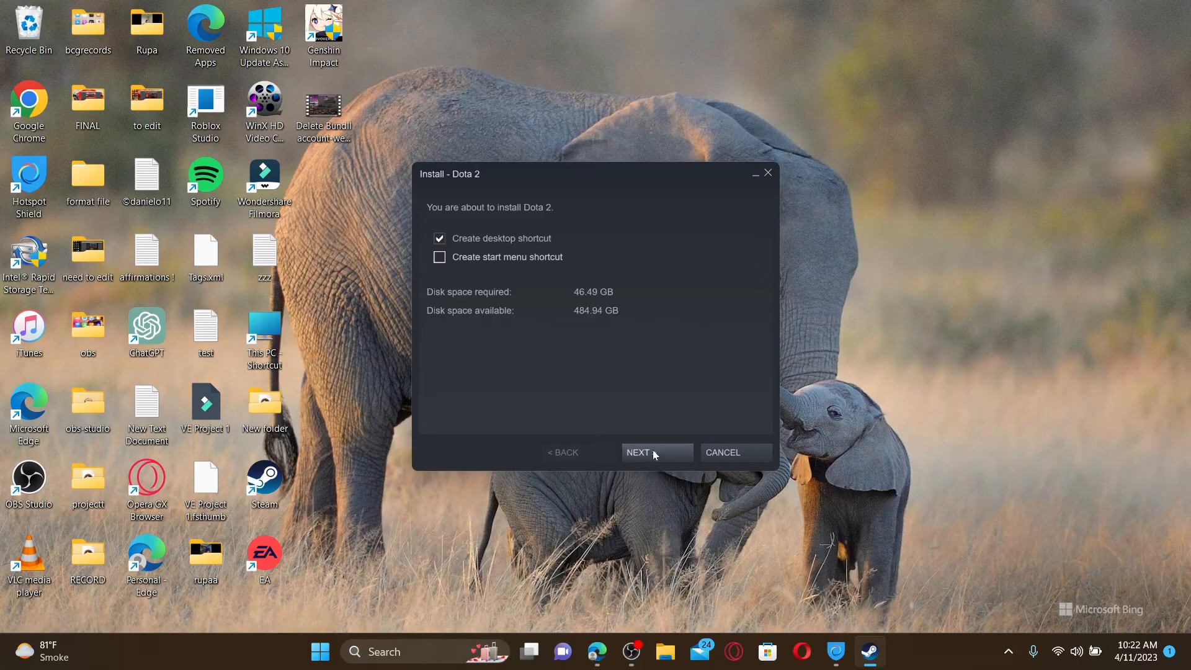
Confirm the Dota 2 install with a desktop shortcut, then finish the wizard
click(637, 452)
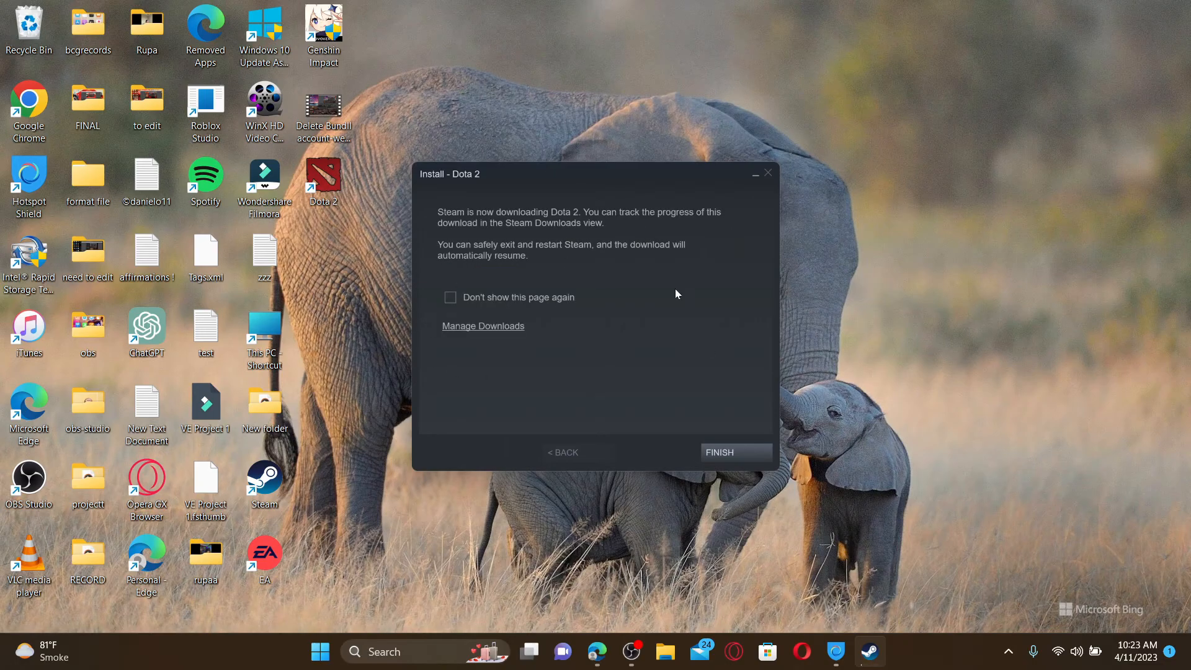
click(718, 453)
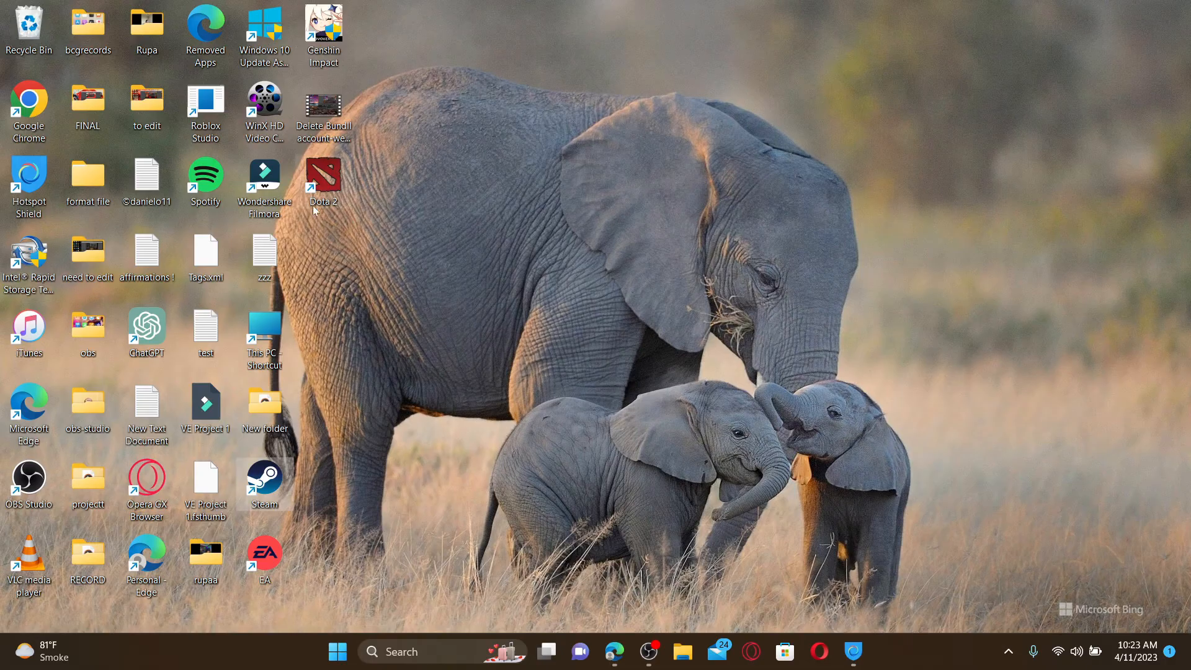
mouse_move(323, 183)
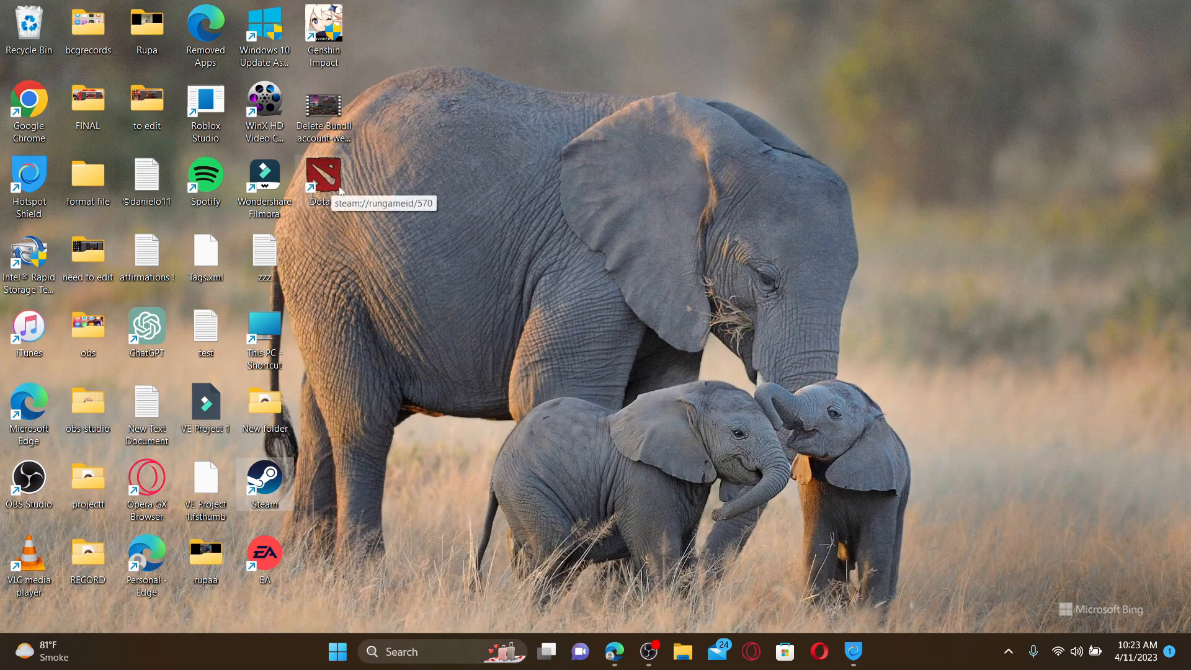
mouse_move(575, 305)
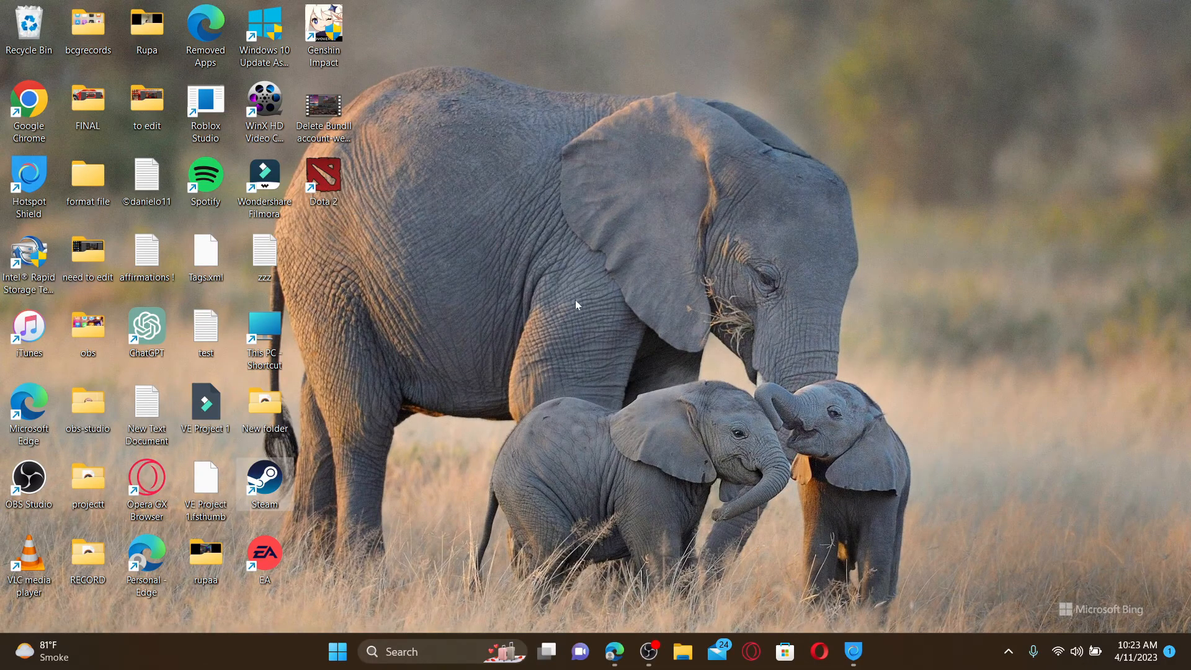